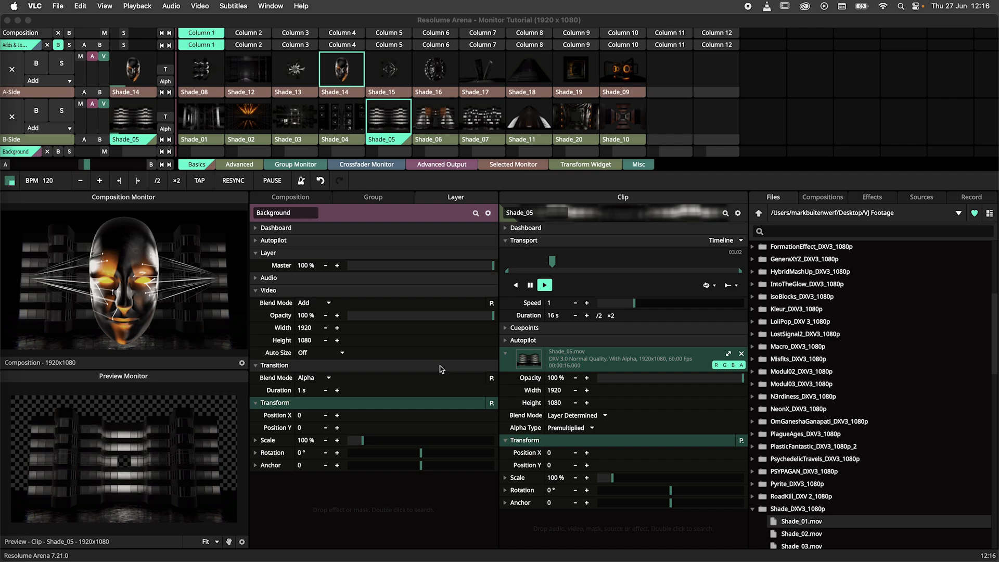
Step: Launch Shade_15, Shade_16 and Shade_17 in turn on the A-side layer, leaving Shade_17 playing
left_click(388, 70)
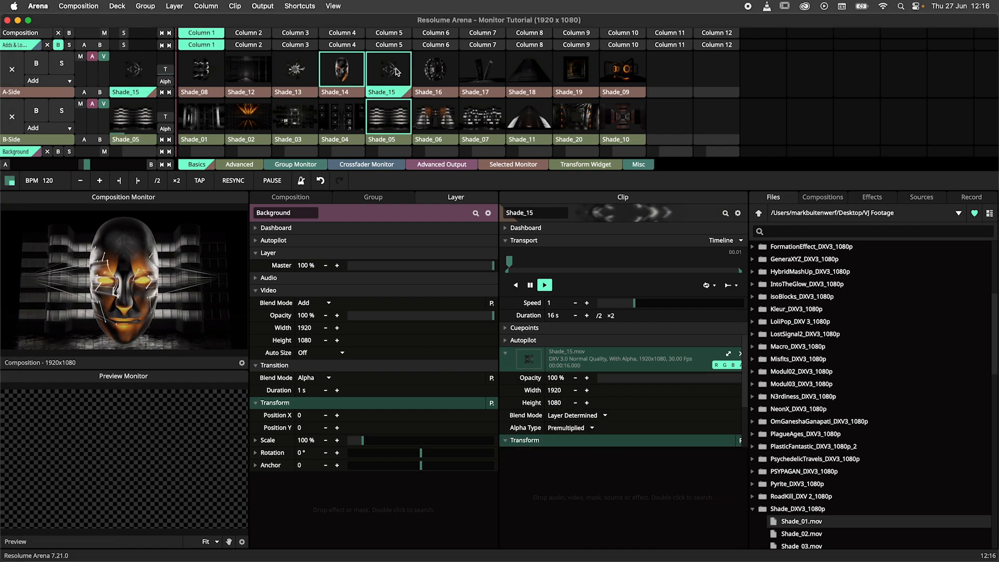
left_click(435, 68)
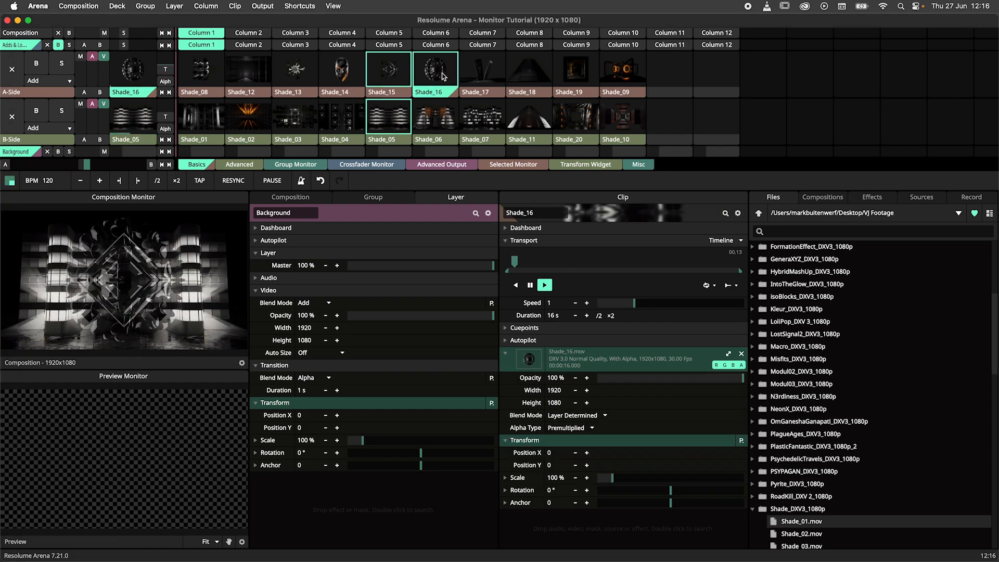
left_click(482, 69)
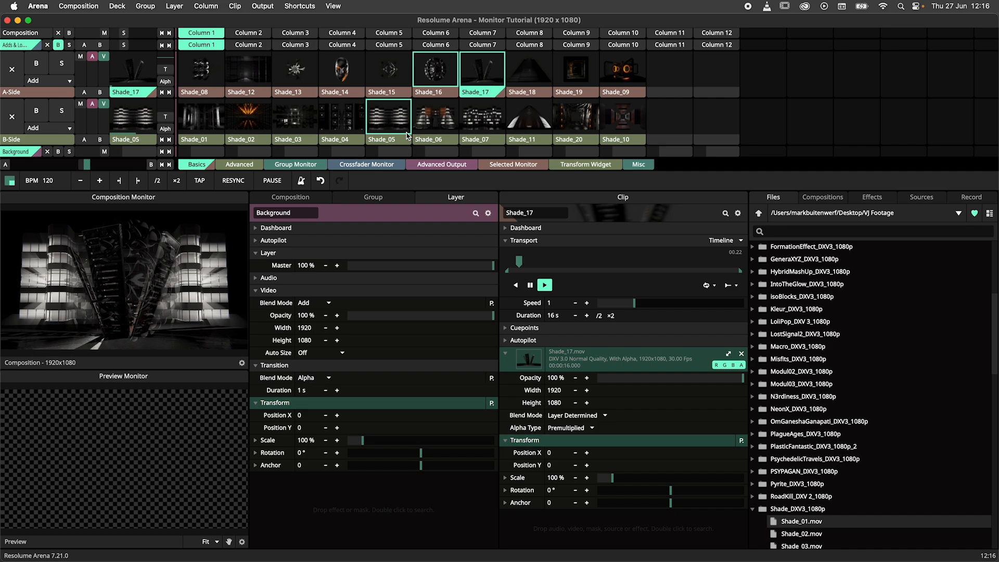
Step: Preview Shade_05 on the B-side and bring up the interface visibility options
left_click(387, 115)
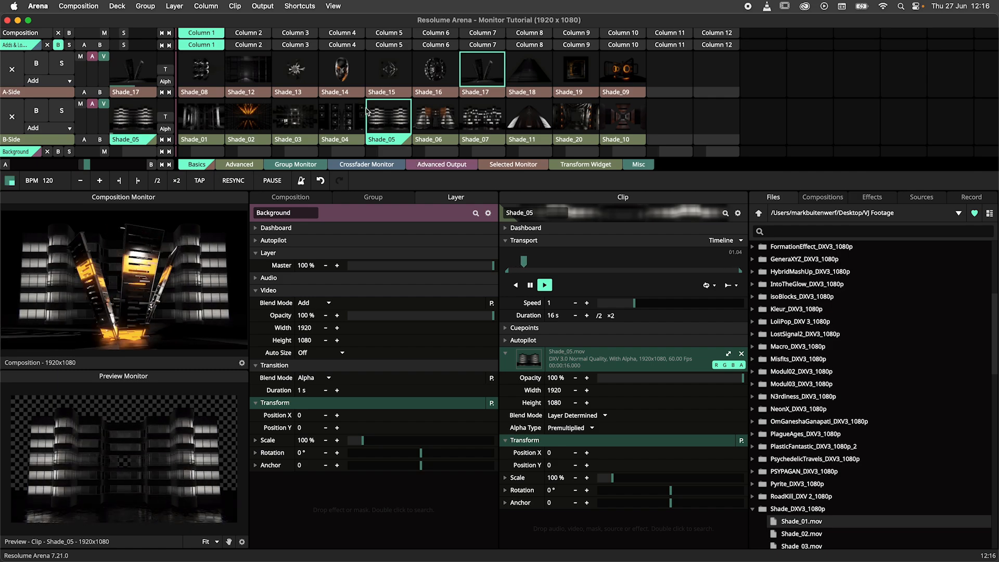
left_click(334, 6)
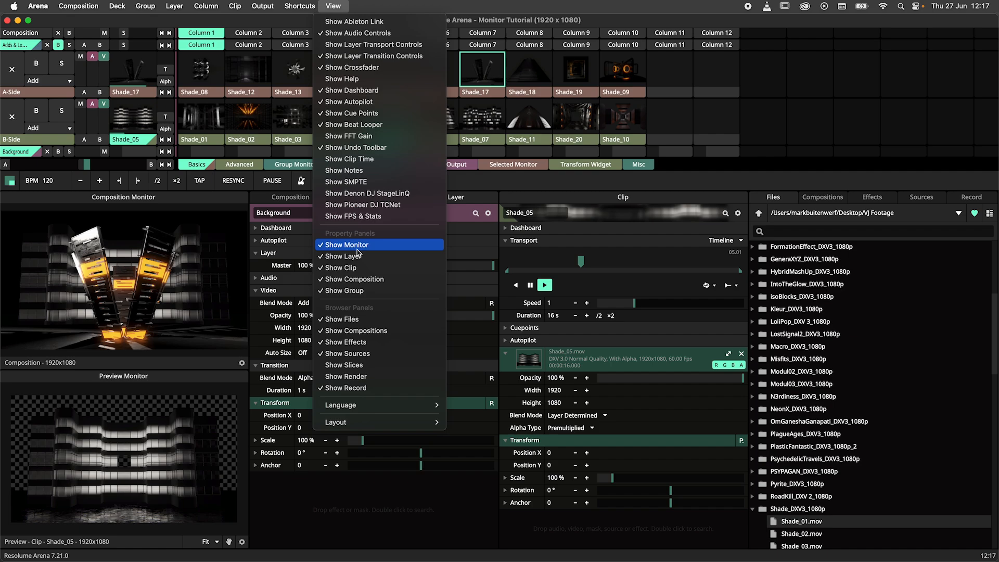
Step: Dismiss and reopen the View menu to reach the Show Help and Group options
left_click(346, 244)
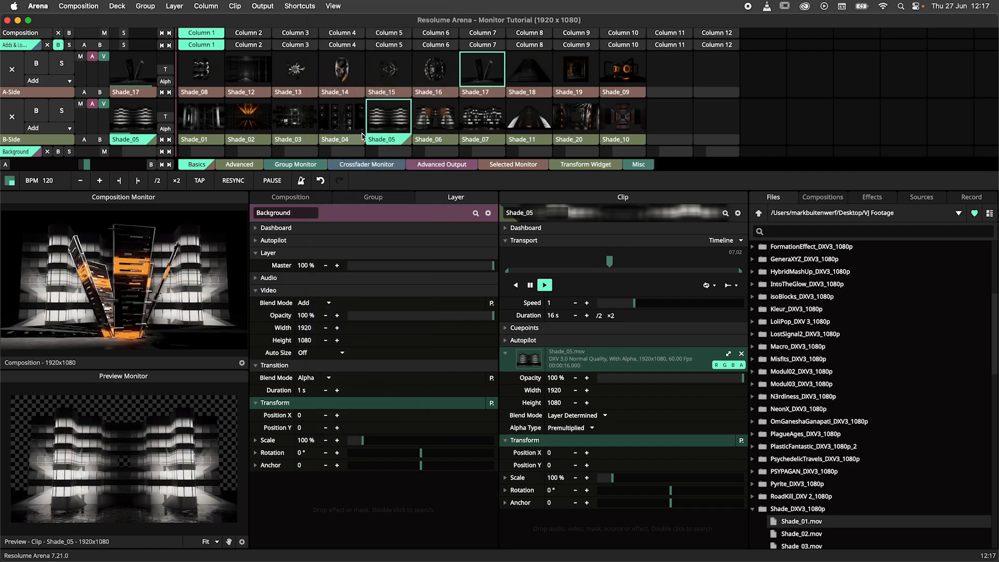
left_click(333, 5)
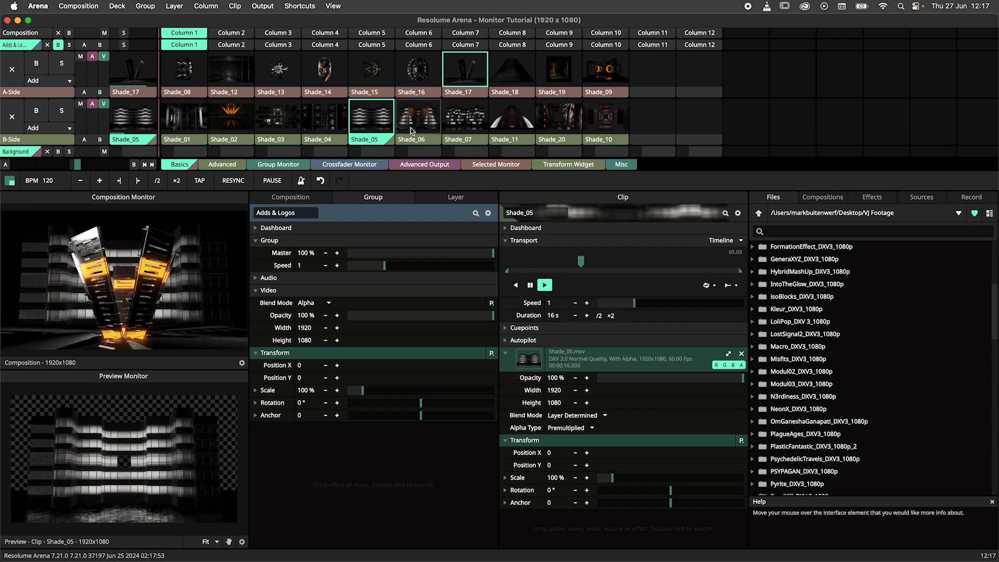
Step: Launch Shade_04 on the B-side, try Shade_15, then settle the A-side on Shade_14/Shade_13
left_click(418, 116)
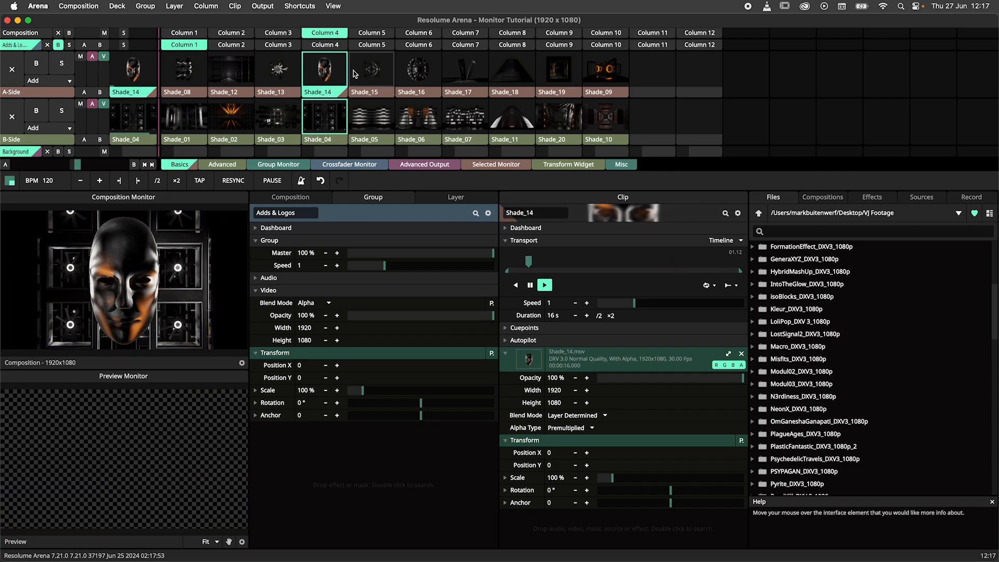
left_click(371, 71)
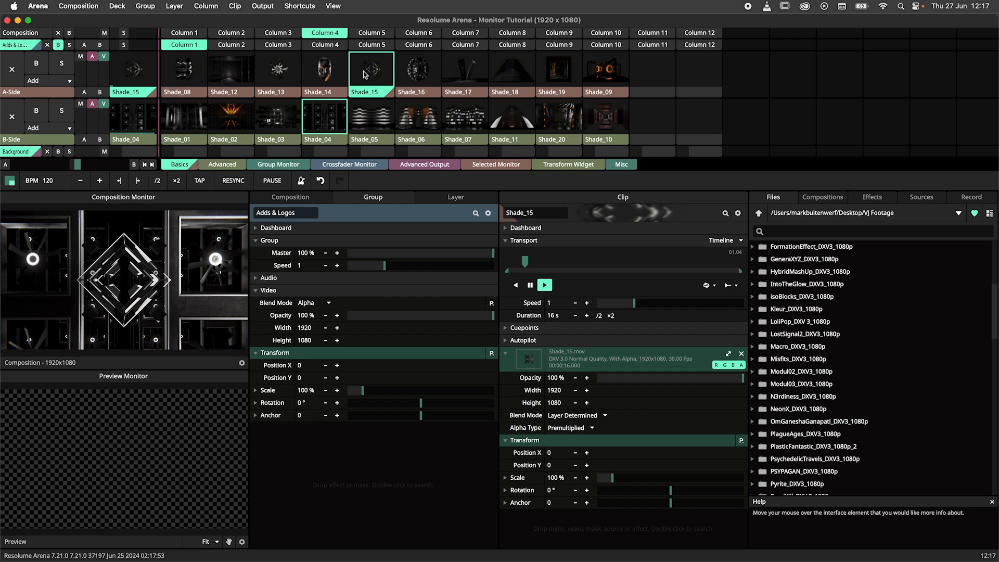
left_click(324, 71)
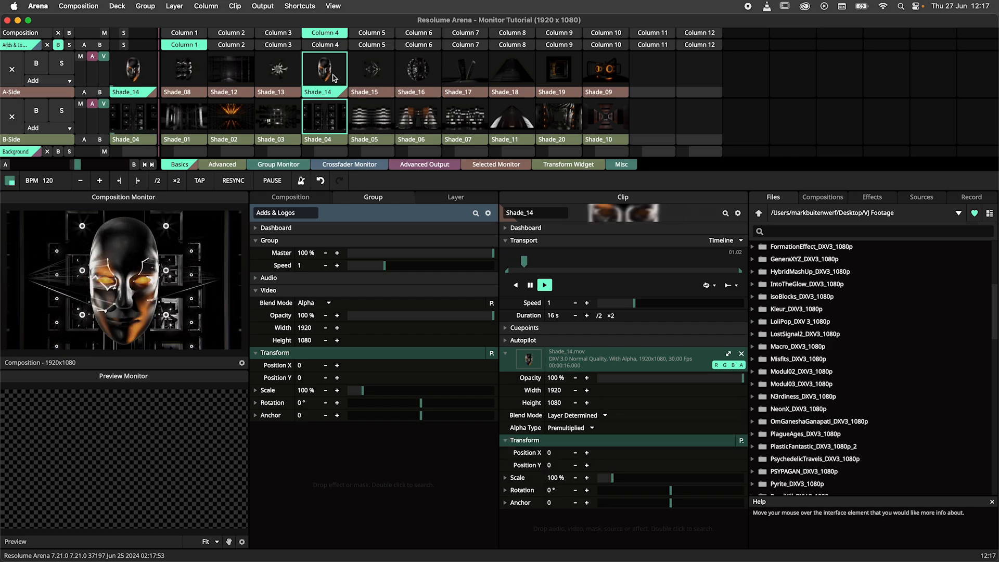
left_click(277, 71)
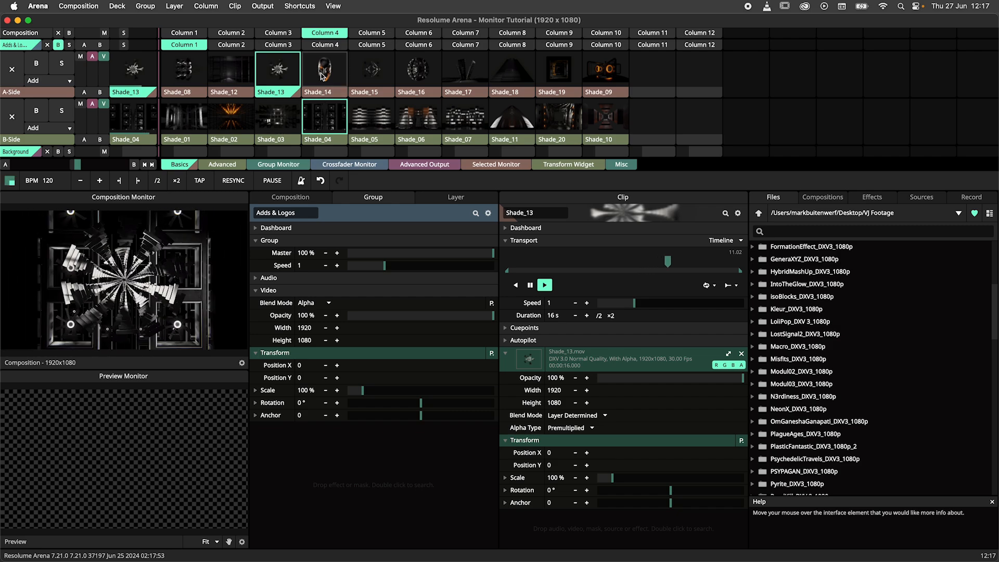
Step: Preview Shade_19 without sending it to output while Shade_13 plays live
left_click(325, 69)
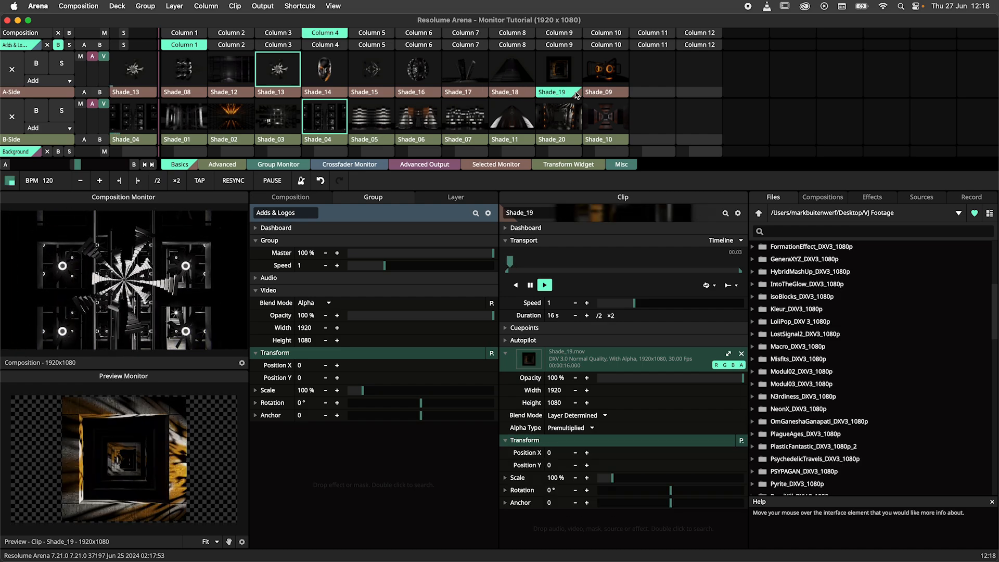
left_click(604, 70)
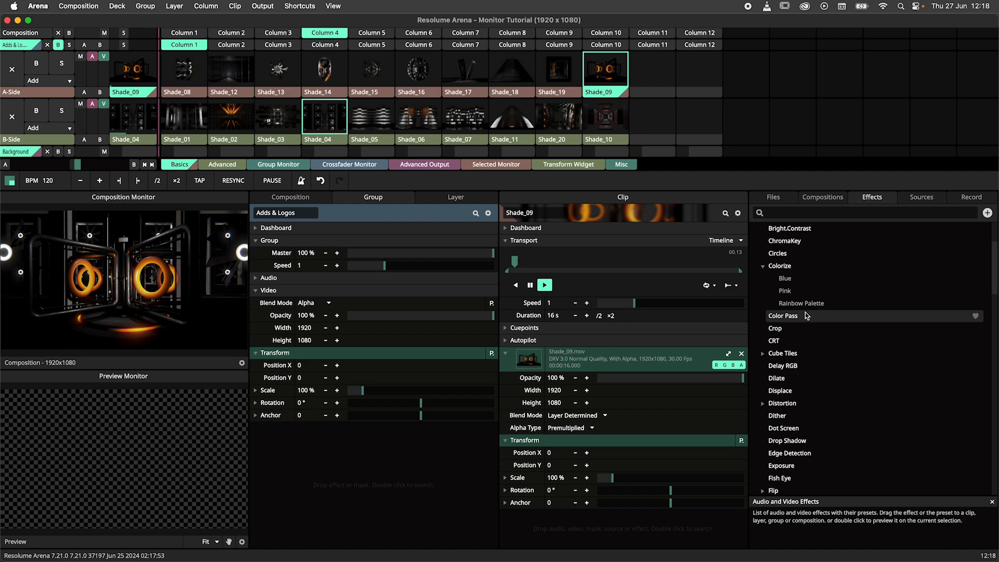
Step: Preview the Colorize effect turning Shade_09 red, then move on to the Sources list
double_click(779, 266)
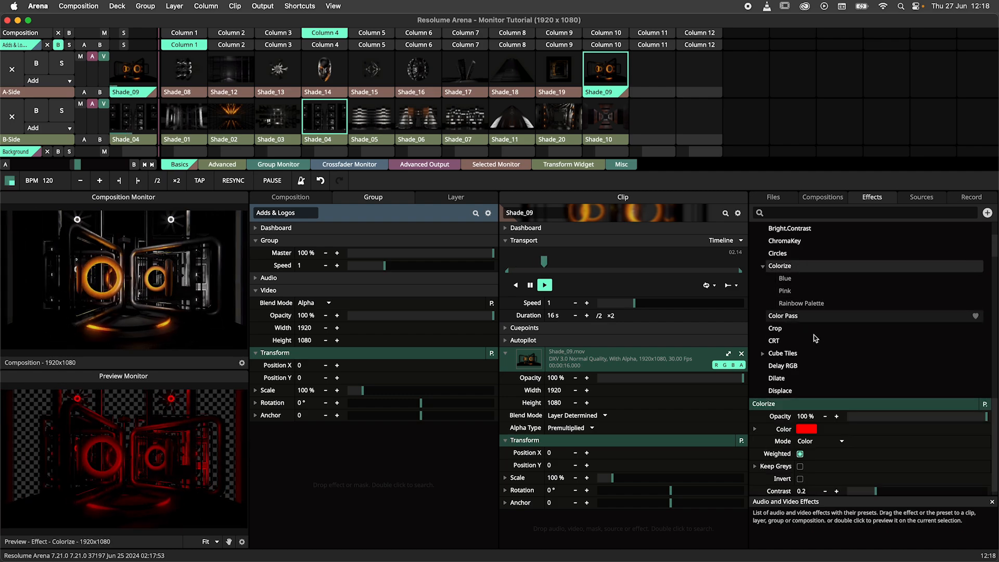
left_click(806, 428)
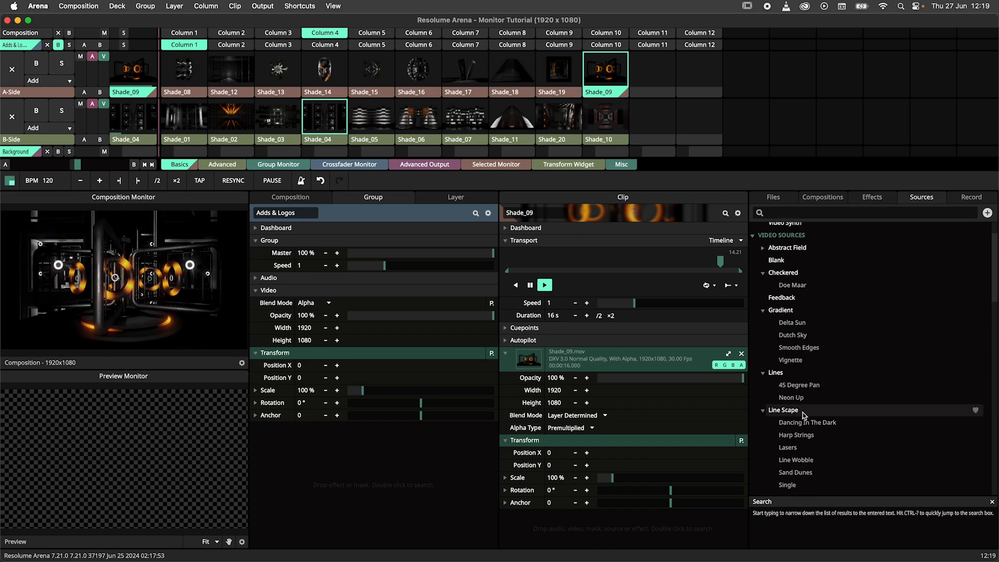
Step: Preview the Line Scape video source from the expanded presets
left_click(783, 410)
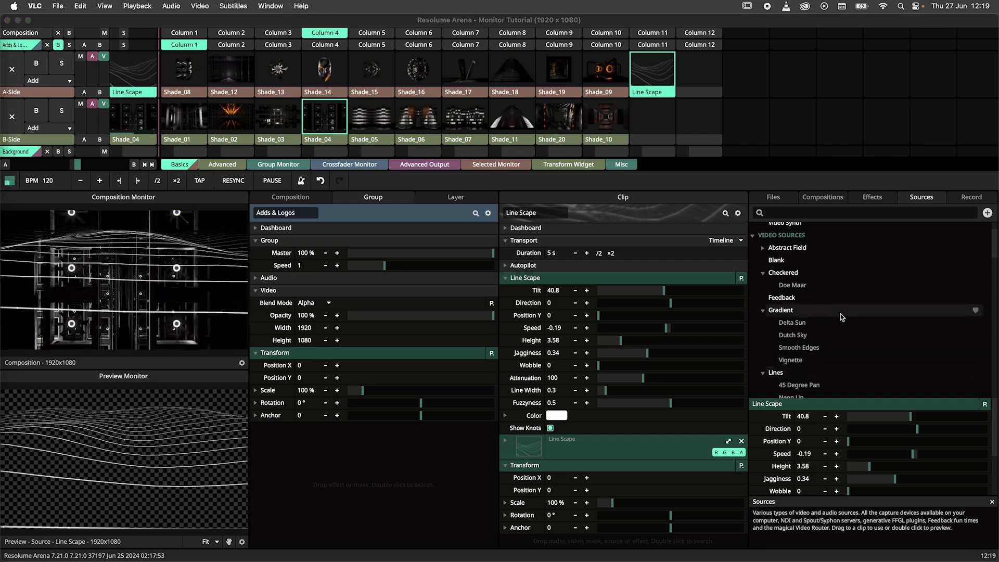
Step: Return to the Files browser and expand the Modul02_DXV3_1080p footage folder's movie clips
left_click(772, 197)
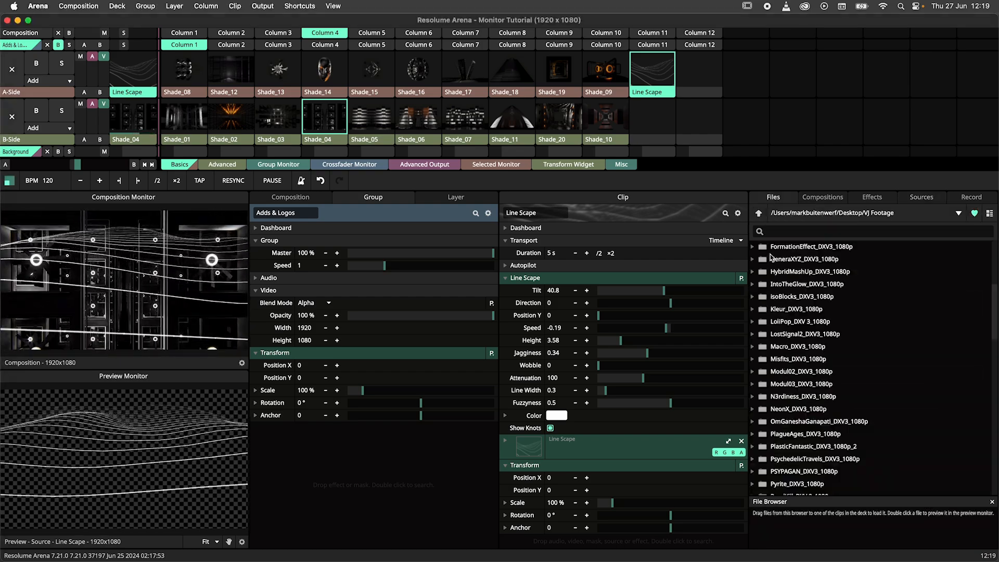
left_click(753, 372)
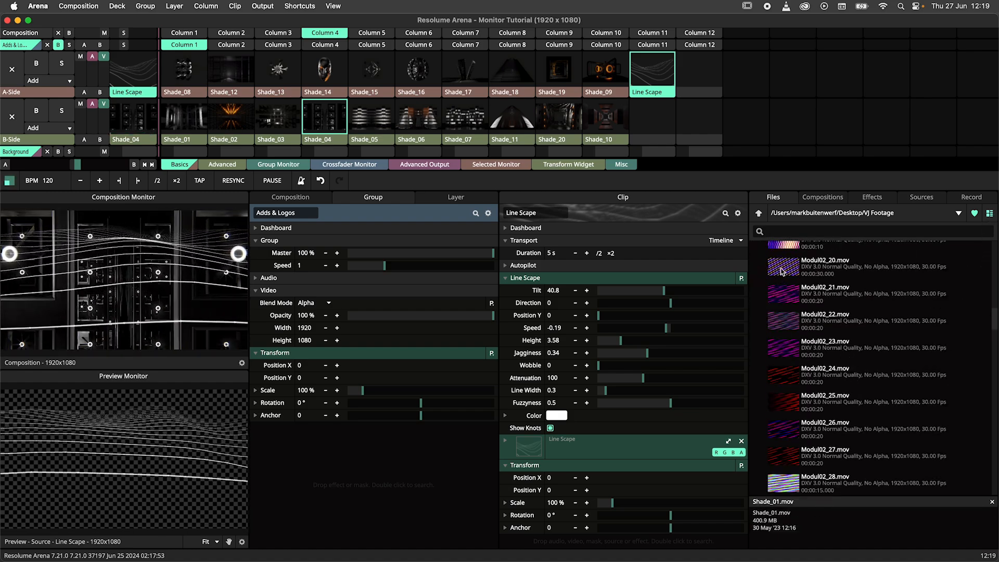
left_click(824, 266)
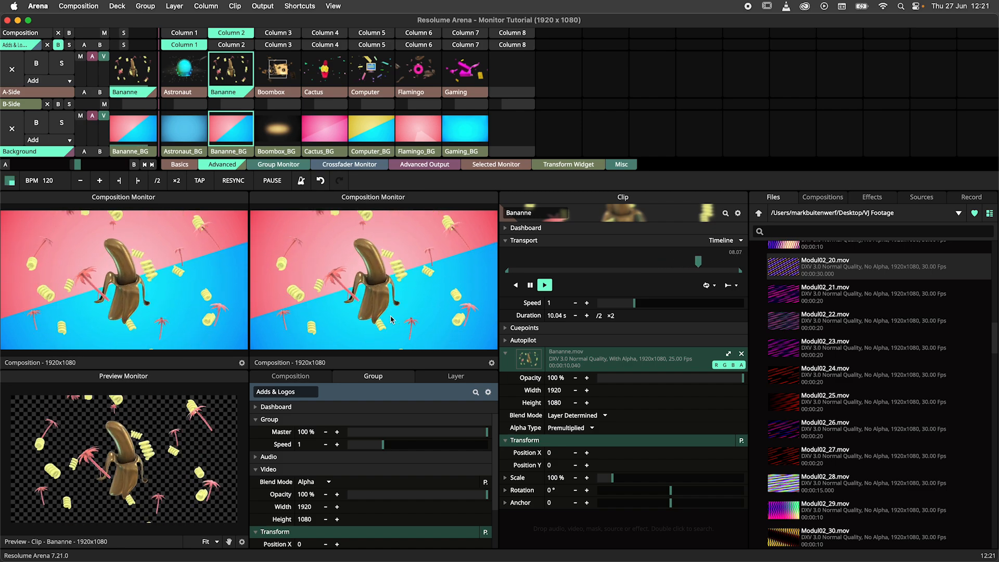
Step: Duplicate the Composition Monitor so a second one shows the live Bananne output
right_click(372, 198)
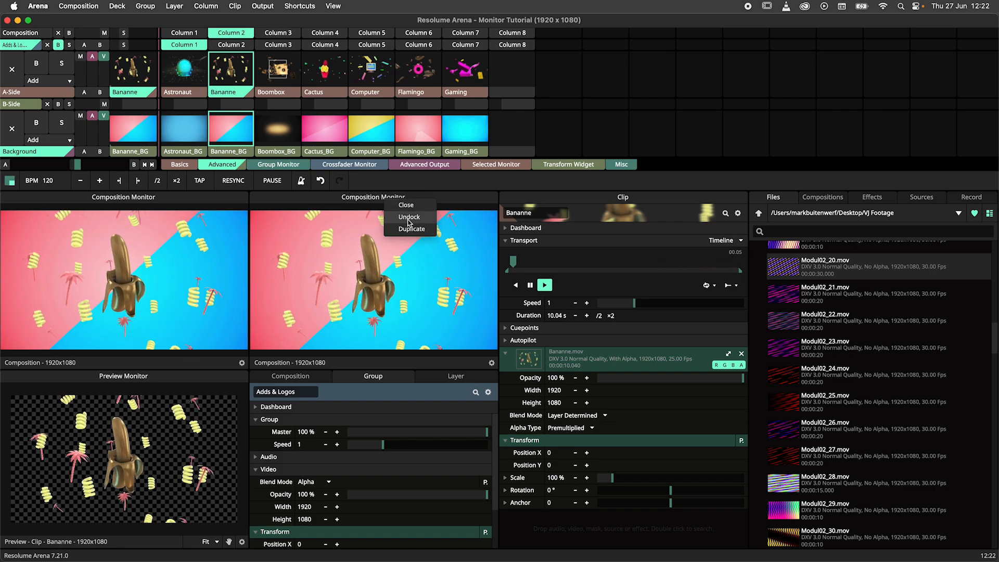